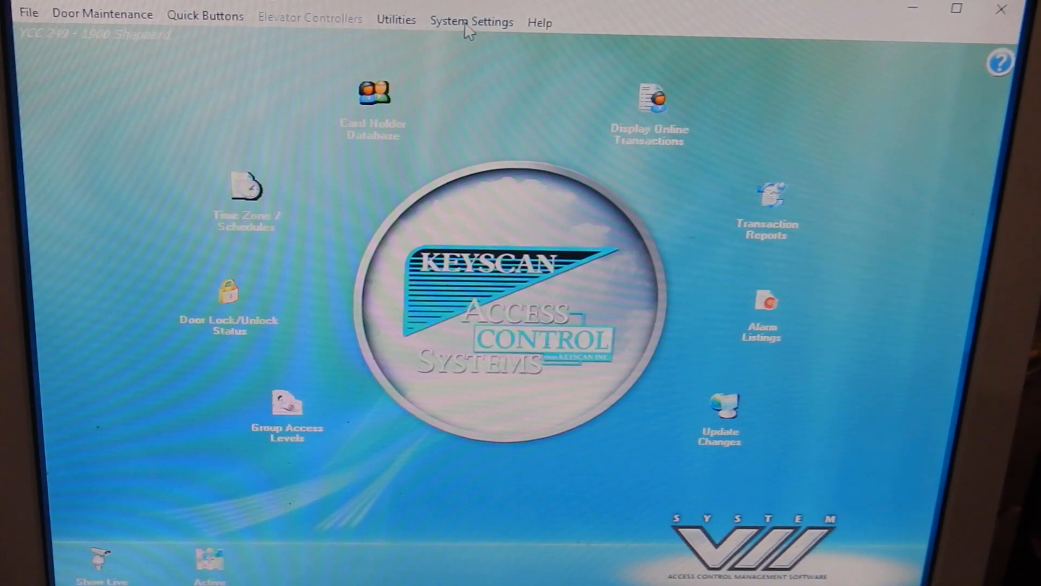
pyautogui.moveTo(870, 291)
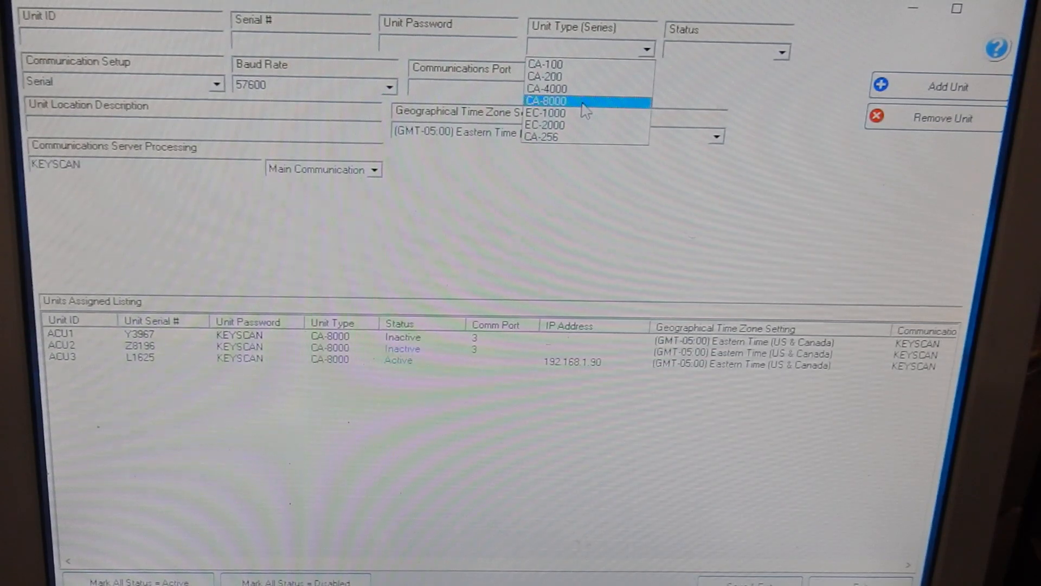
# Create a CA-8000 unit with ID ACU4 and serial number L7777.
pyautogui.click(553, 101)
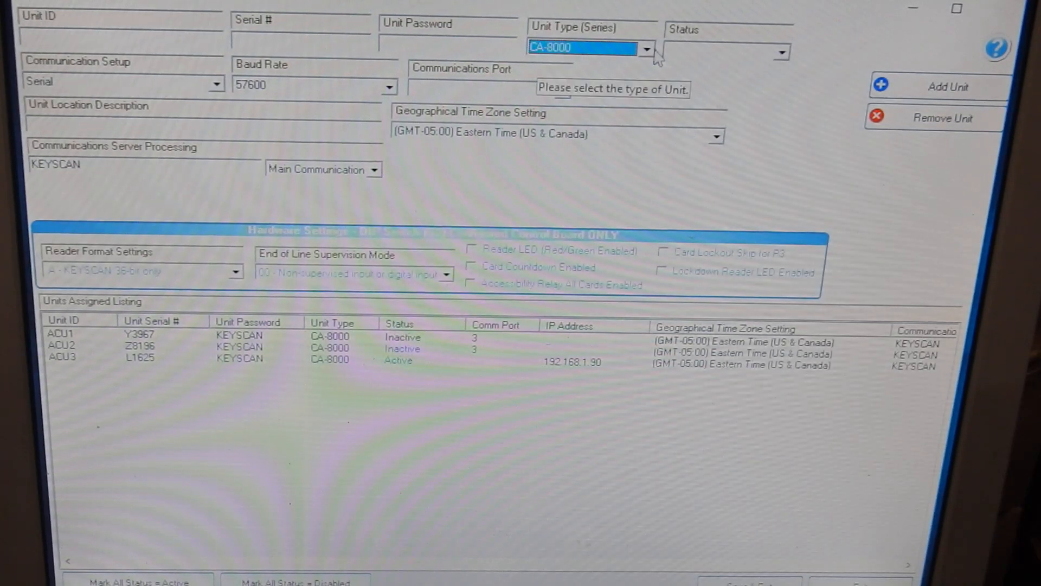
pyautogui.click(783, 50)
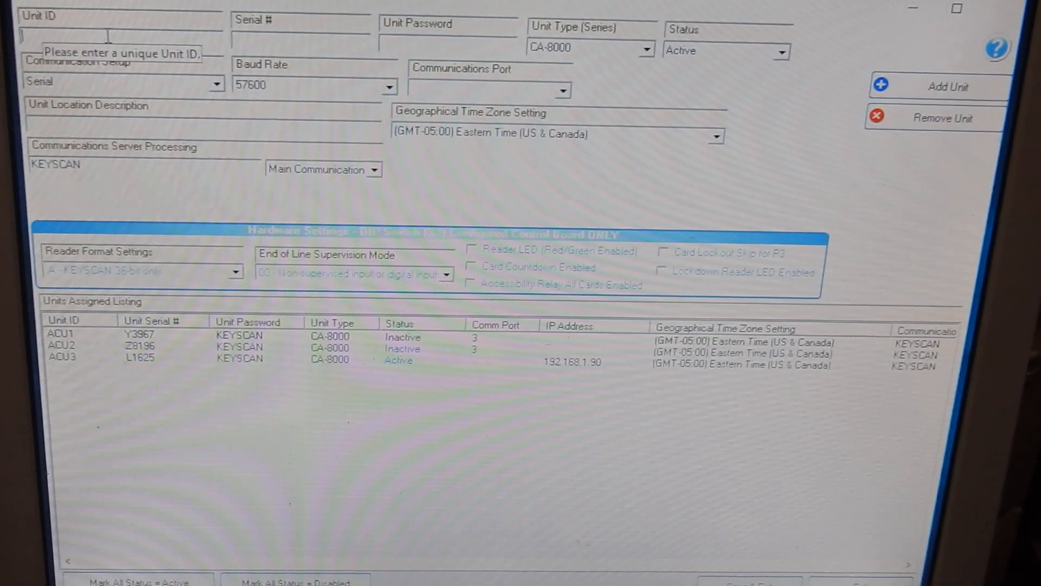
pyautogui.write('AC')
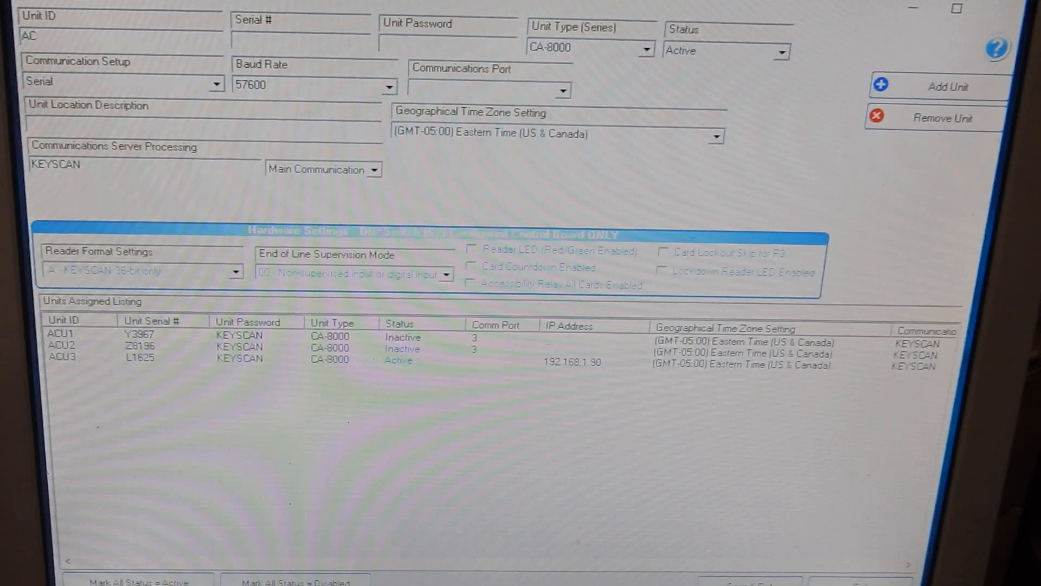
pyautogui.write('ACU4')
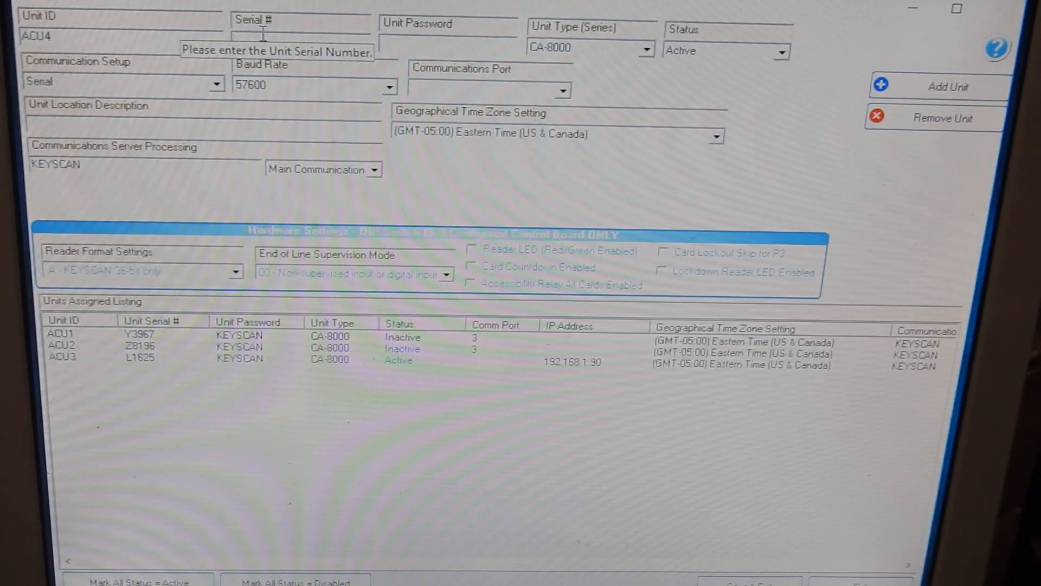
pyautogui.write('L7')
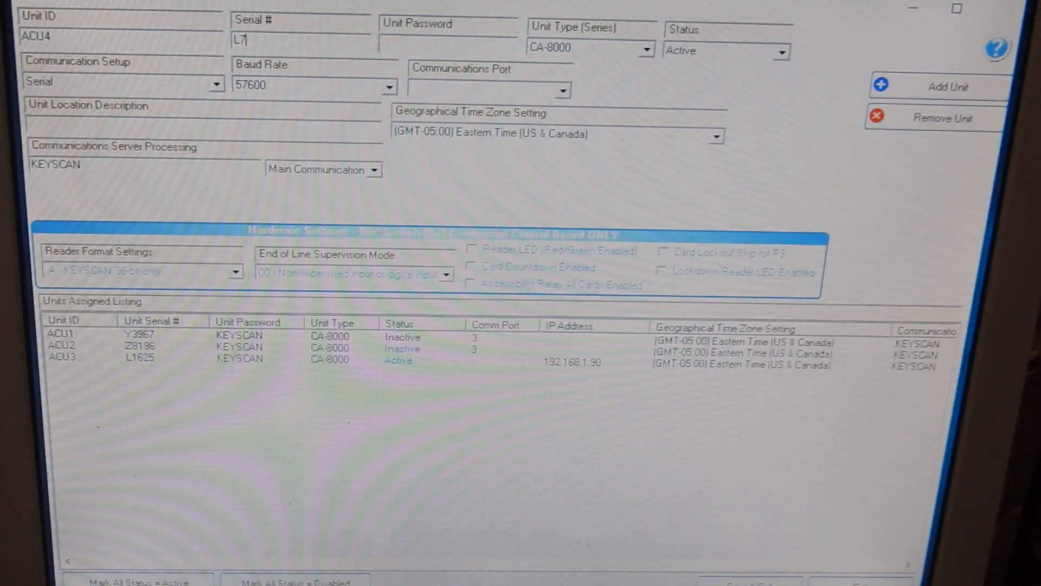
pyautogui.write('777')
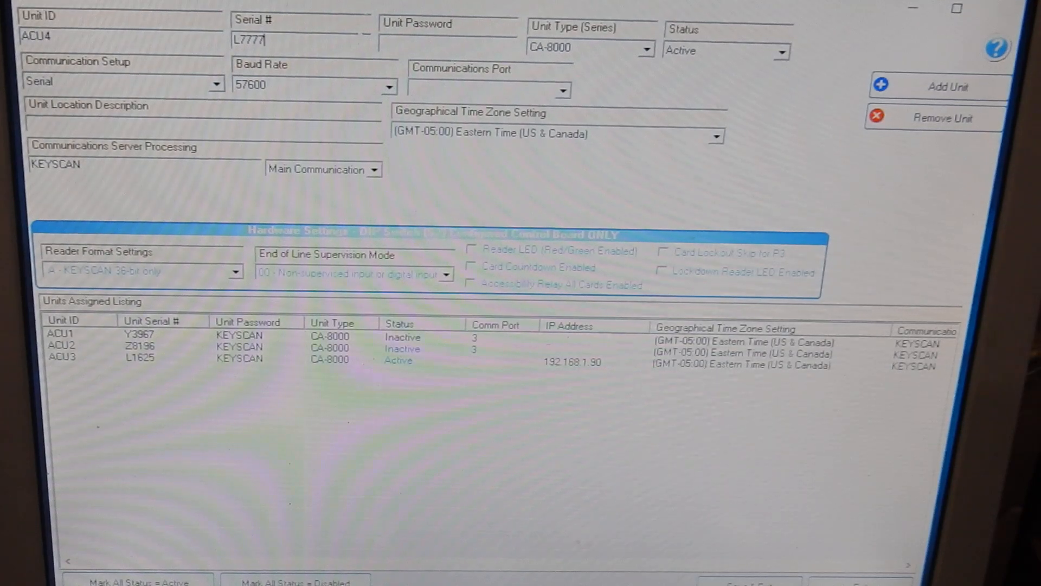
# Switch ACU4 to network communication at 192.168.1.91 with subnet mask 255.255.255.0.
pyautogui.click(215, 84)
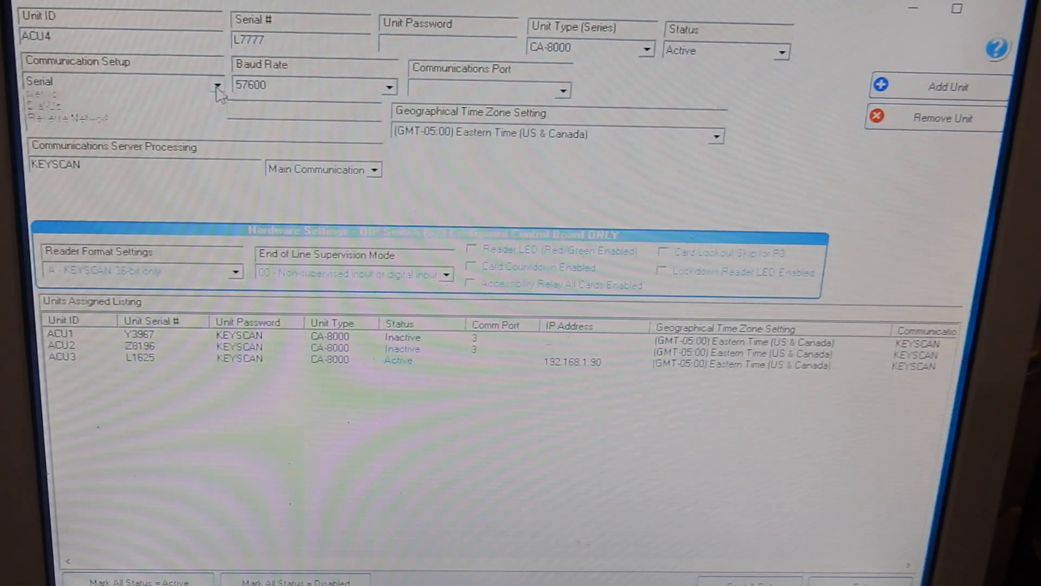
pyautogui.click(217, 85)
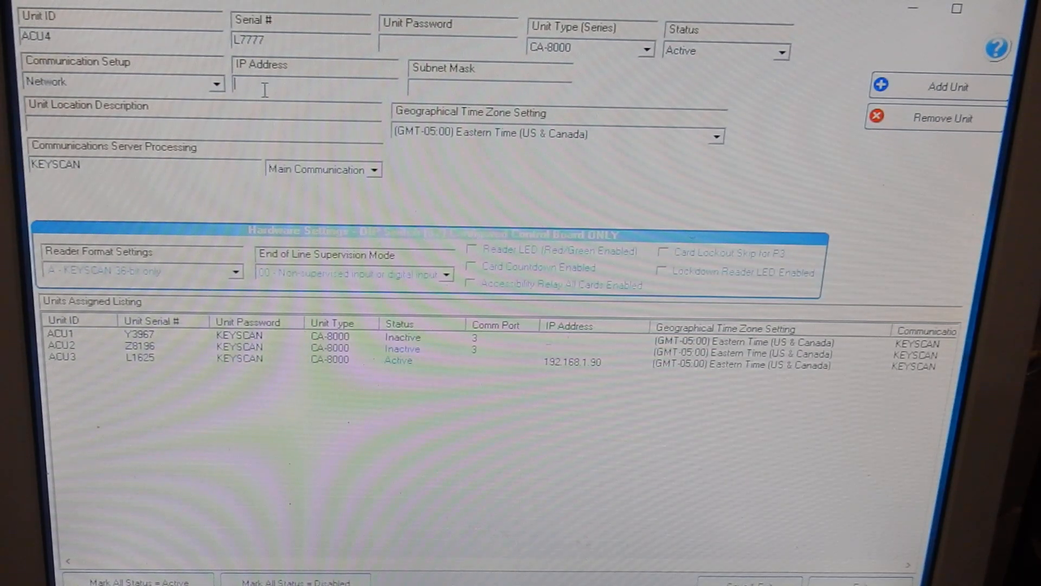
pyautogui.write('192.168')
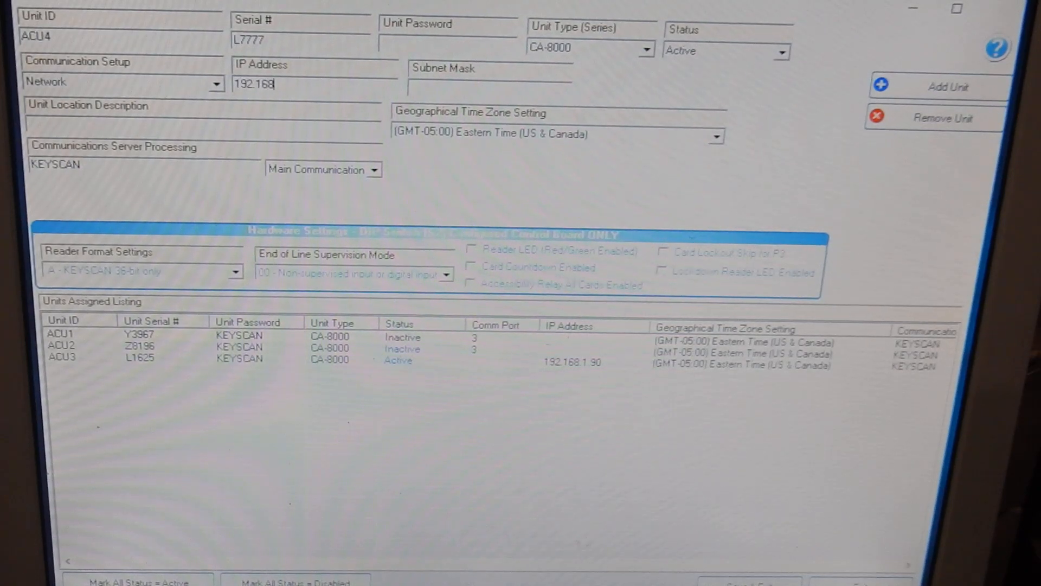
pyautogui.write('1.91')
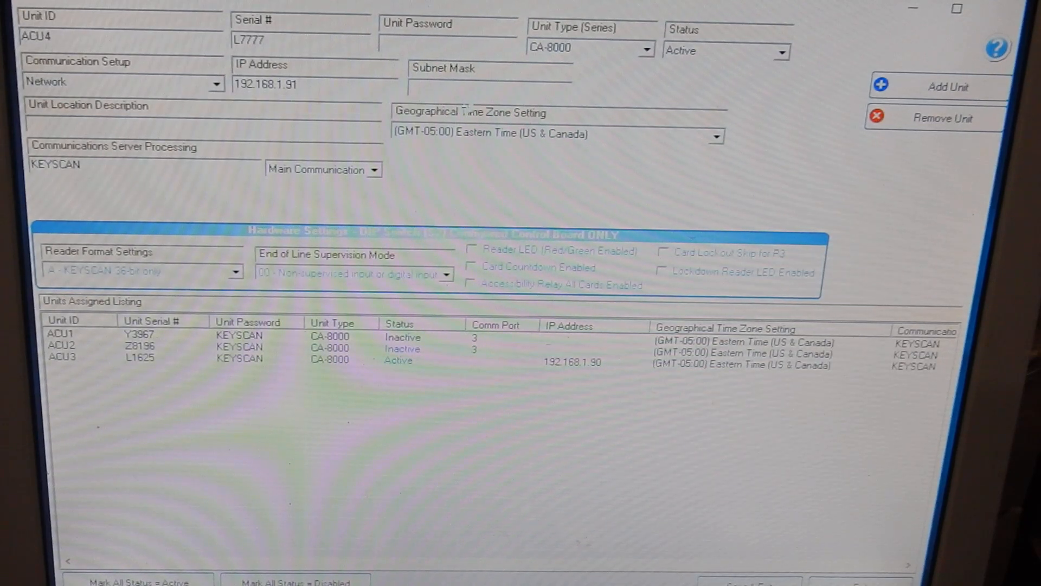
pyautogui.write('255.')
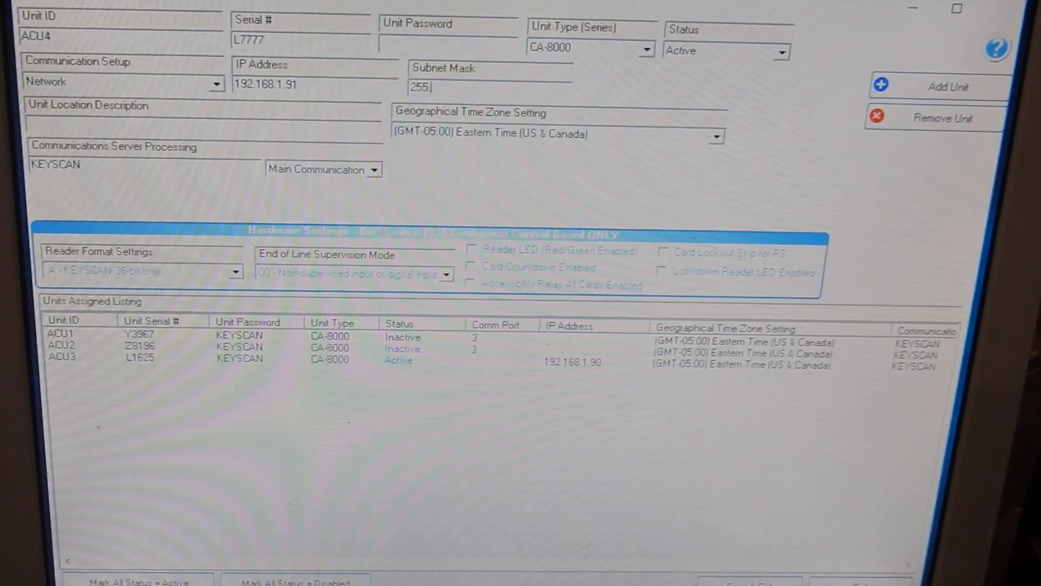
pyautogui.write('255.255.0')
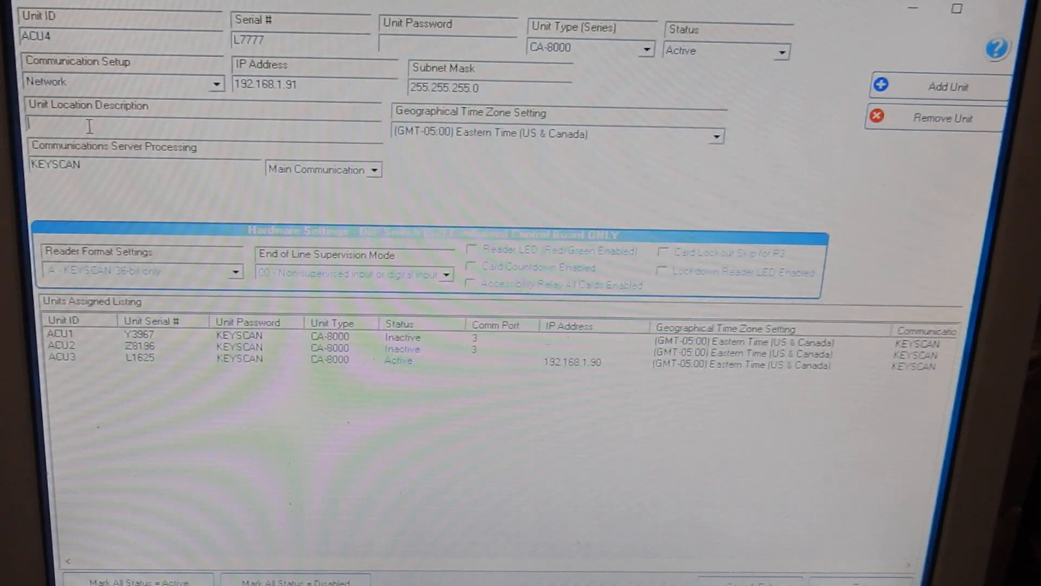
# Enter location description TESTING and enable the red/green reader LED.
pyautogui.write('TES')
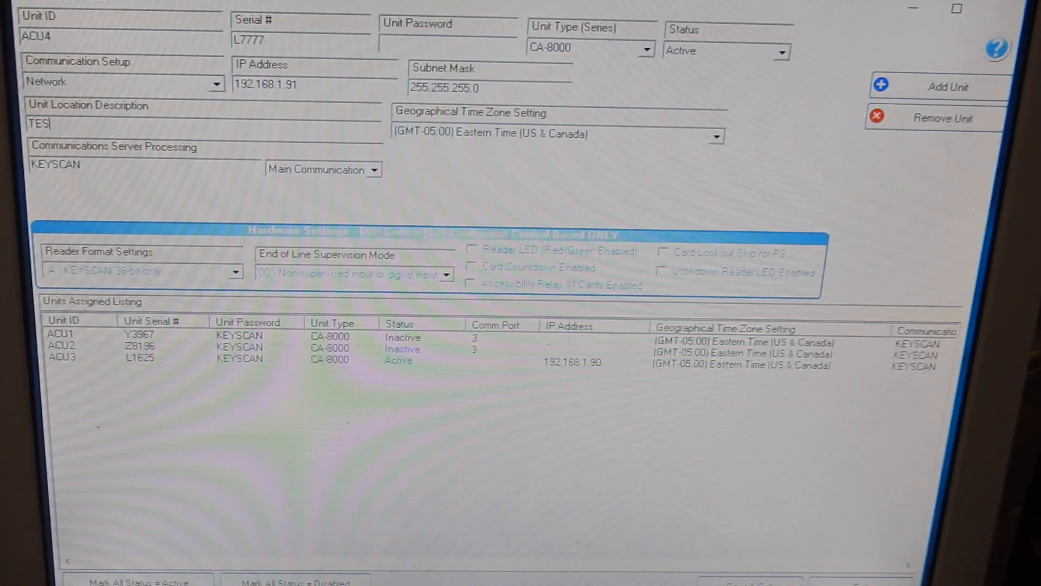
pyautogui.write('TING')
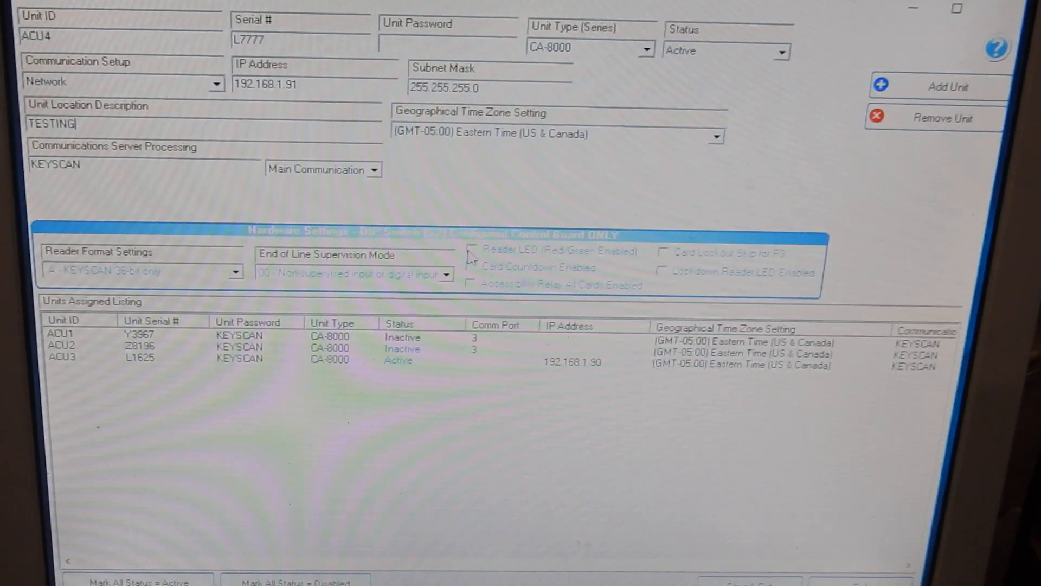
pyautogui.click(471, 252)
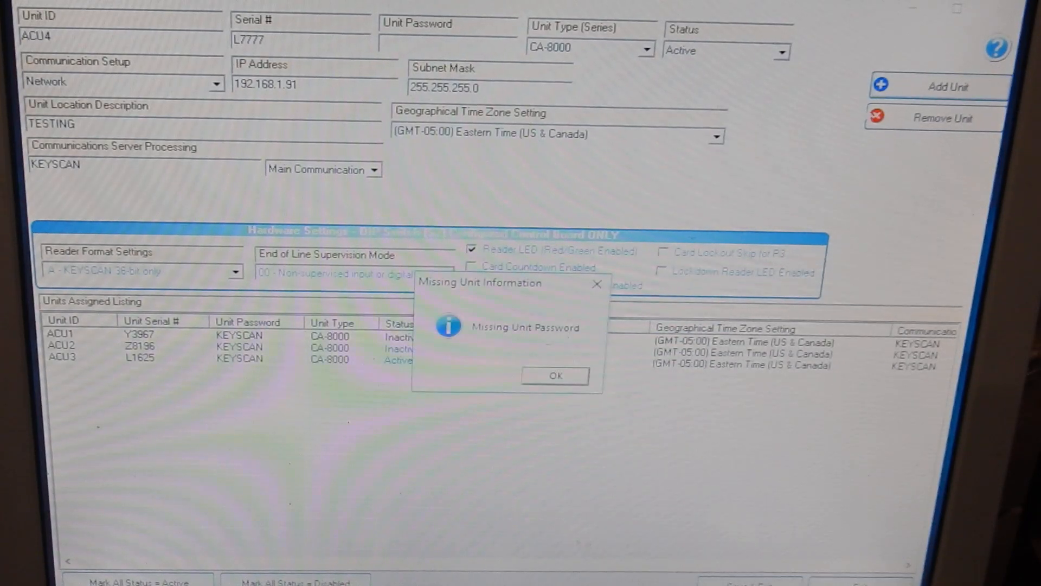
# Dismiss the missing password warning and enter the unit password.
pyautogui.click(556, 376)
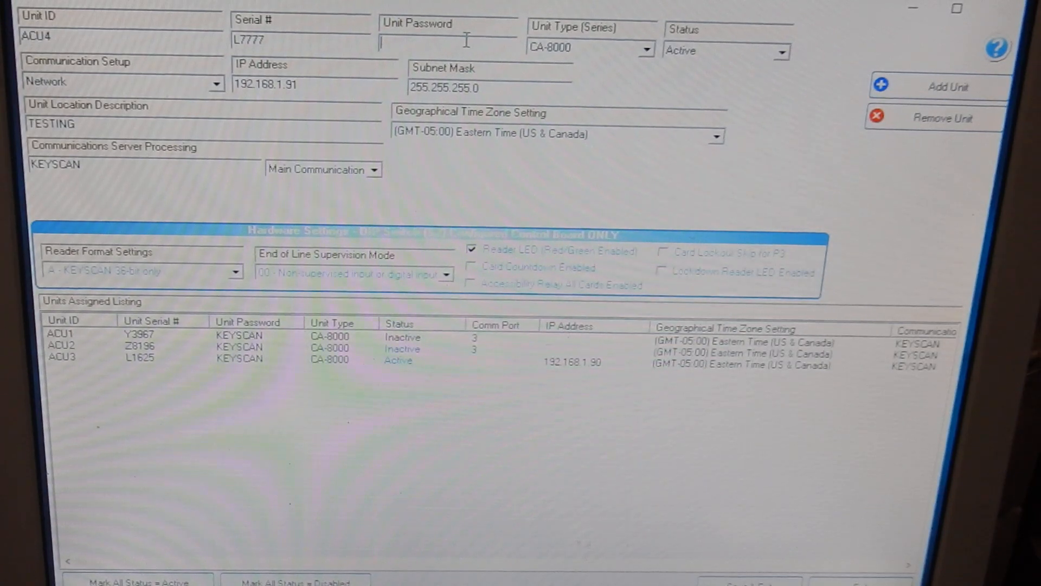
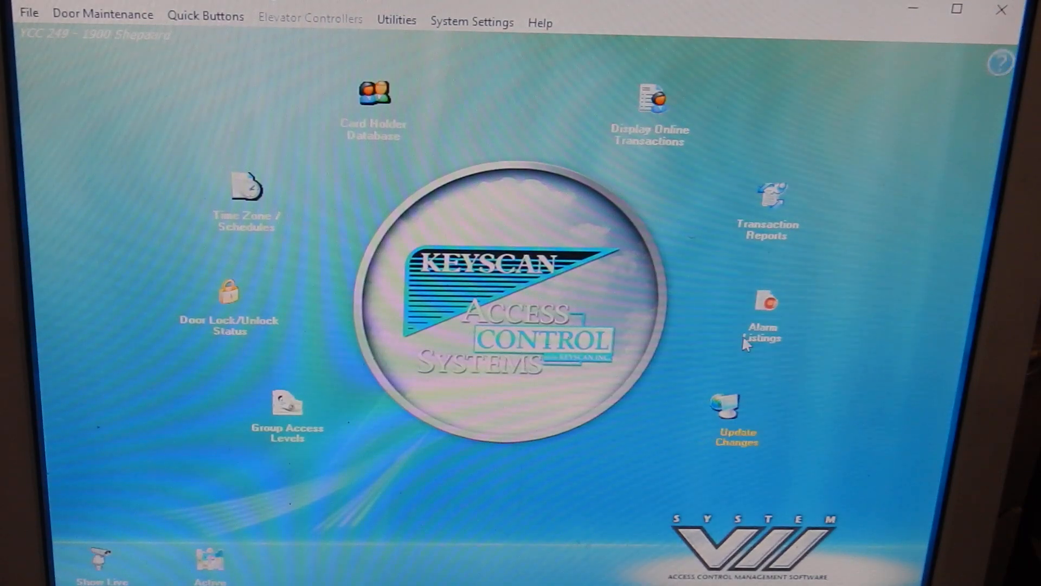
# Upload the pending ACU4 changes to the units and acknowledge completion.
pyautogui.click(724, 407)
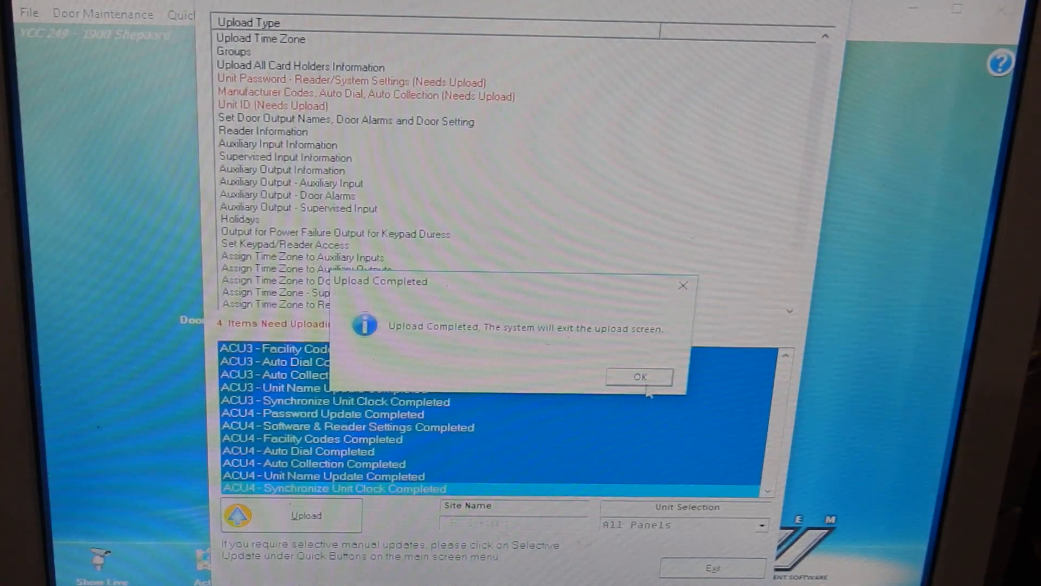
pyautogui.click(640, 376)
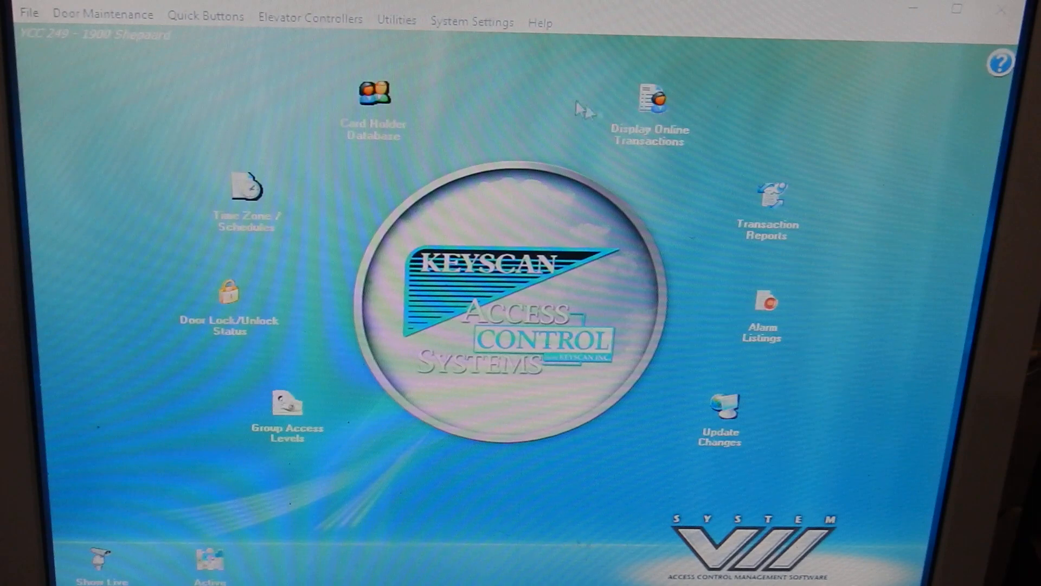
pyautogui.moveTo(471, 71)
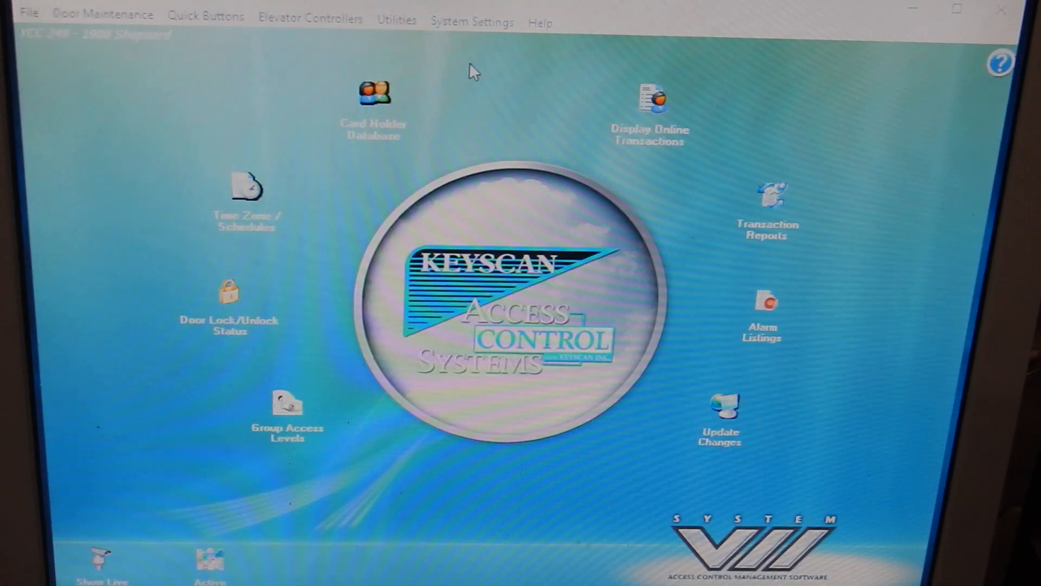
pyautogui.moveTo(757, 163)
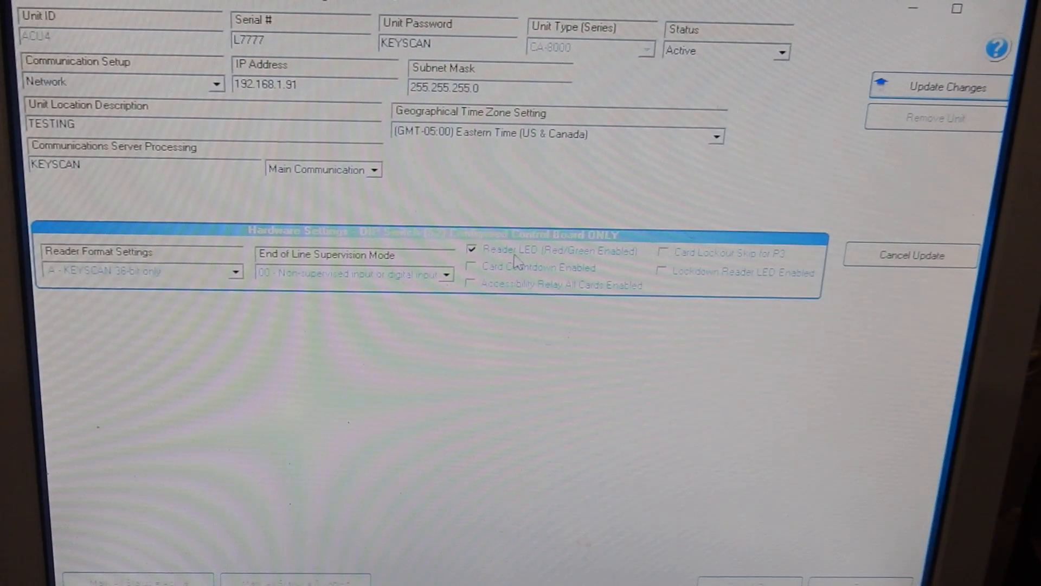
pyautogui.moveTo(610, 265)
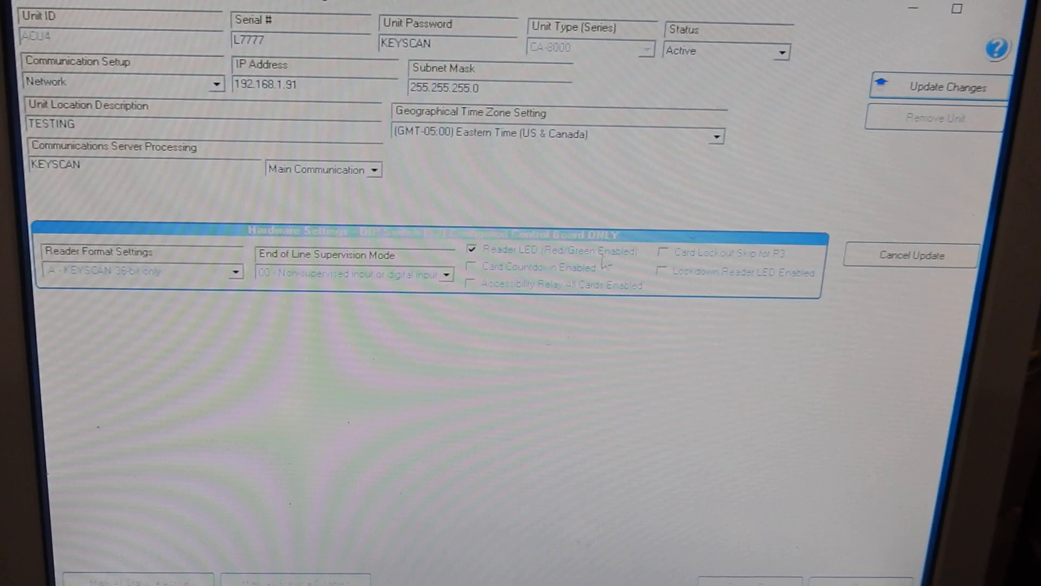